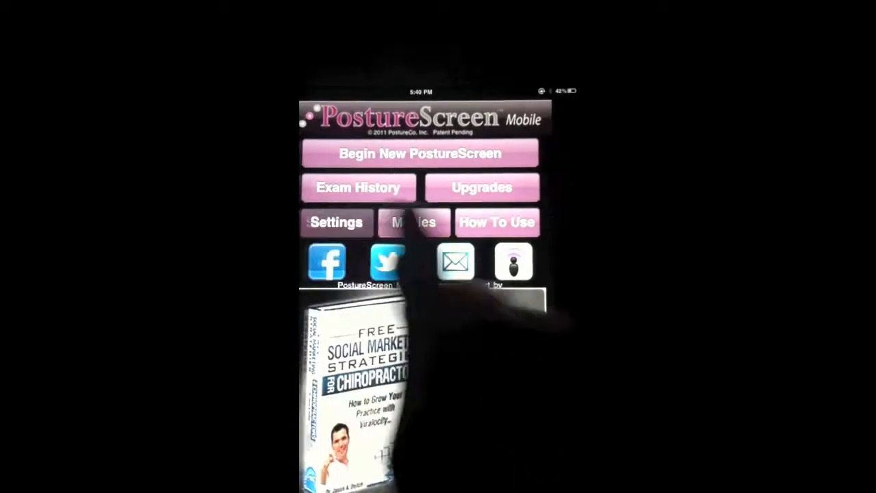
Open Settings from the PostureScreen Mobile home screen
click(336, 222)
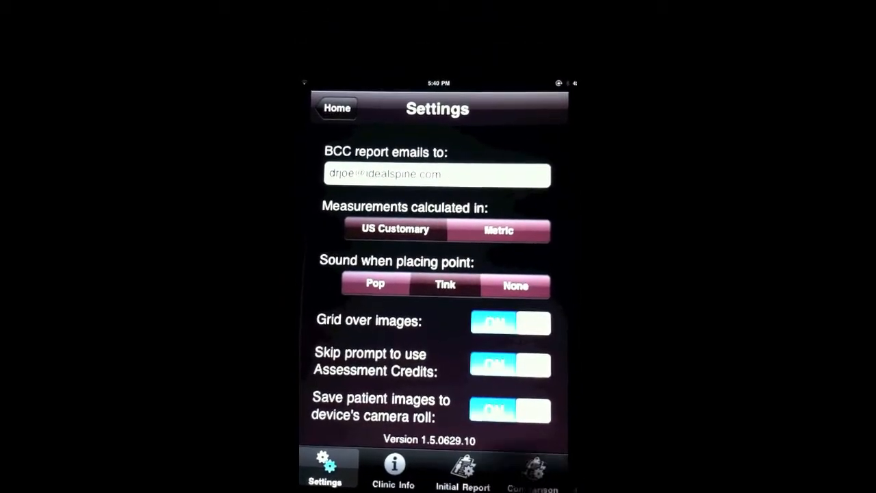
Switch to Clinic Info to view the current letterhead image and contact fields
click(394, 465)
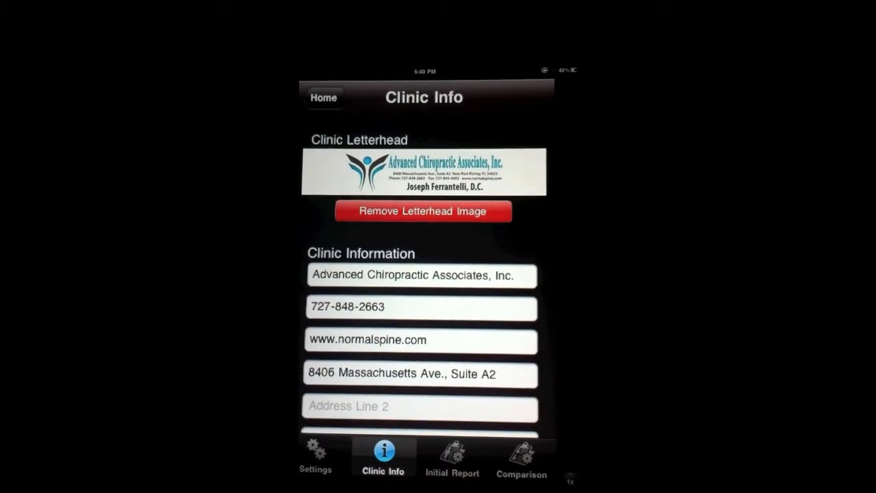
Remove the existing clinic letterhead image under Clinic Letterhead
click(422, 211)
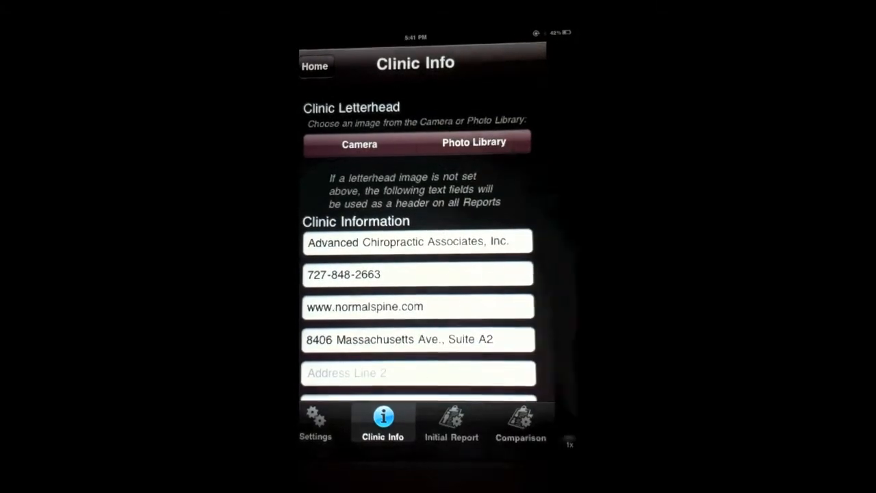
Choose the clinic logo from the photo library, fit it and save as letterhead
click(474, 141)
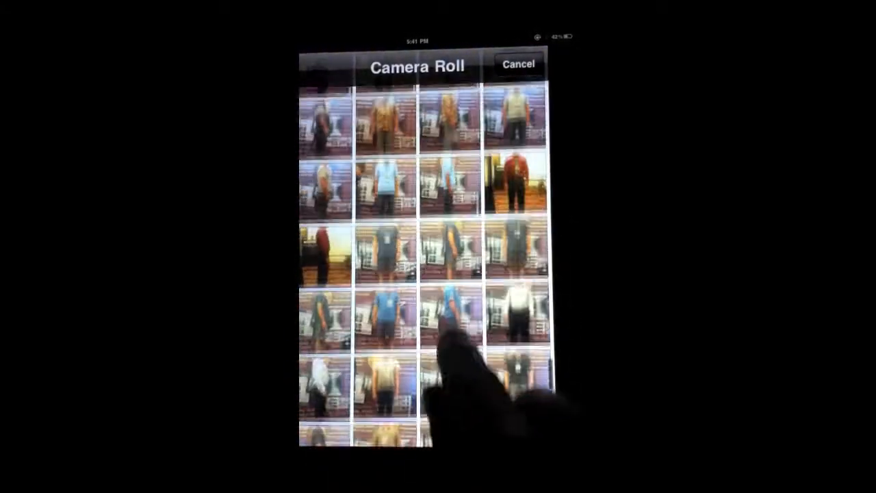
scroll(down, 3)
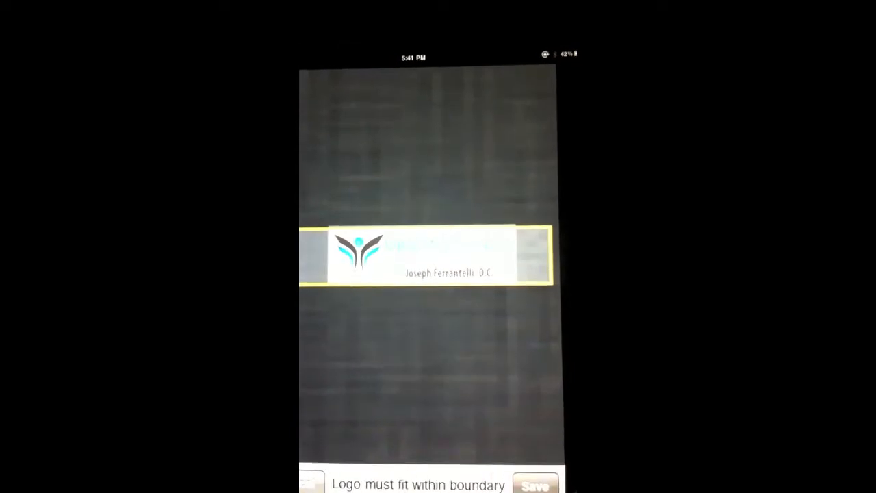
click(536, 485)
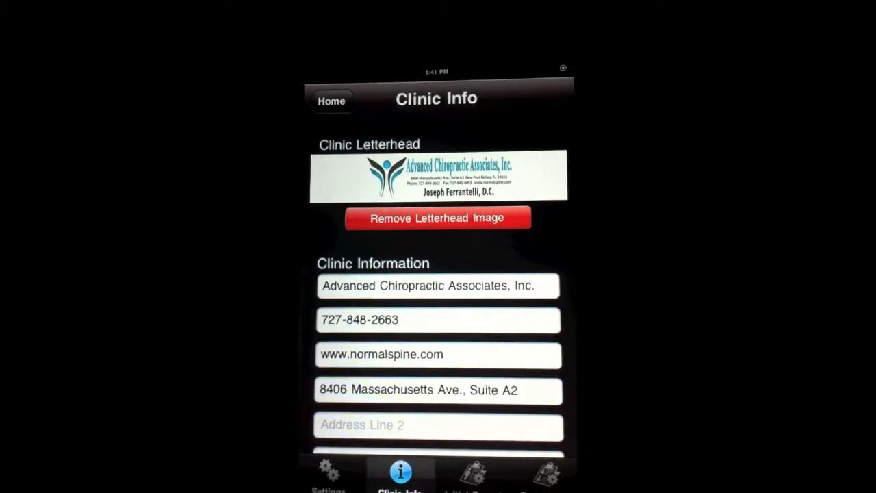
Remove the letterhead, re-set it to the clinic logo, then open Initial Report settings
click(437, 217)
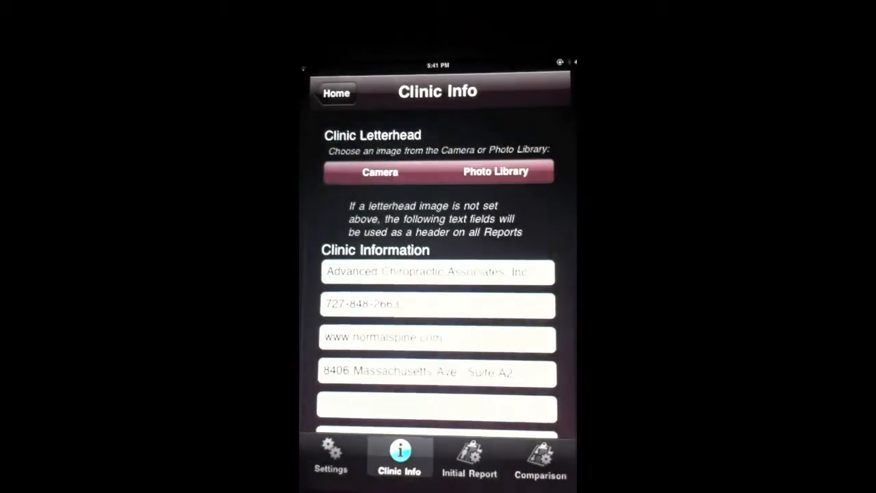
click(496, 171)
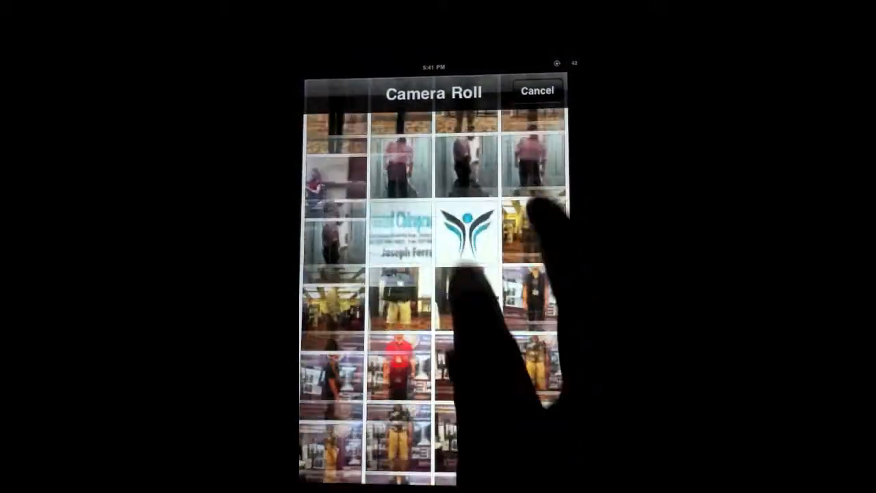
click(458, 236)
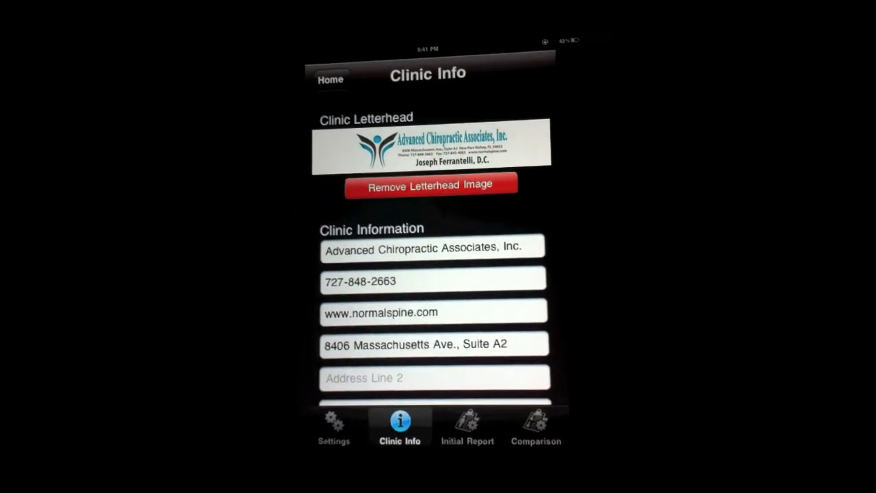
click(464, 428)
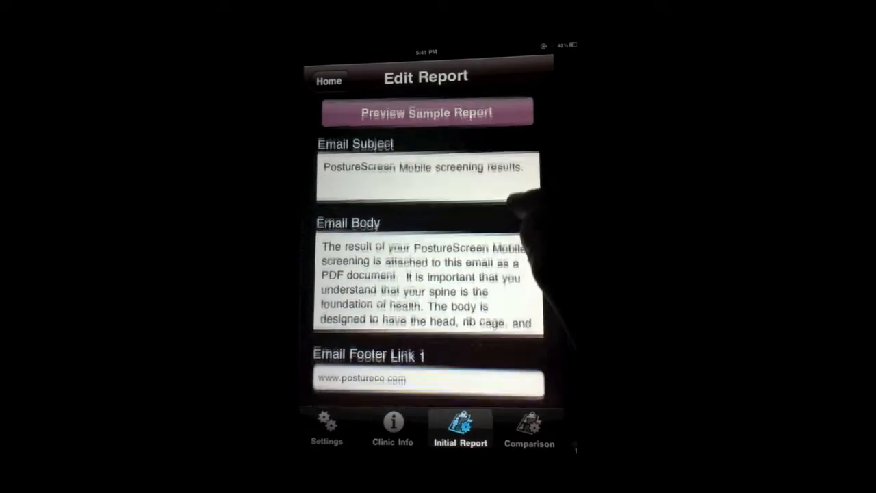
Replace the initial report email subject with a posture analysis message from Dr. Fer…
click(425, 168)
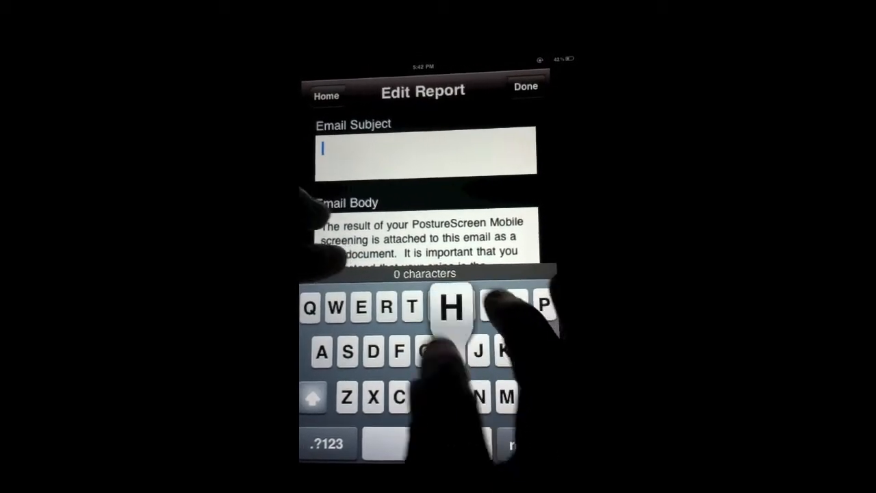
text(Here is)
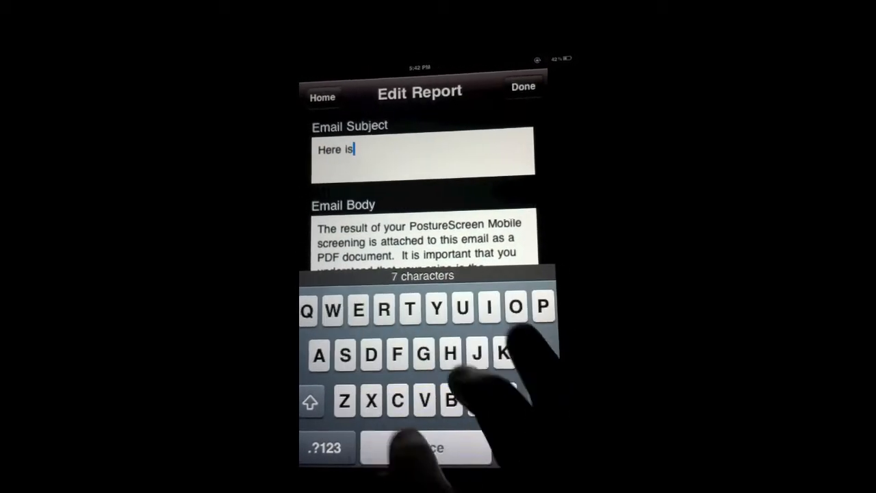
text(your)
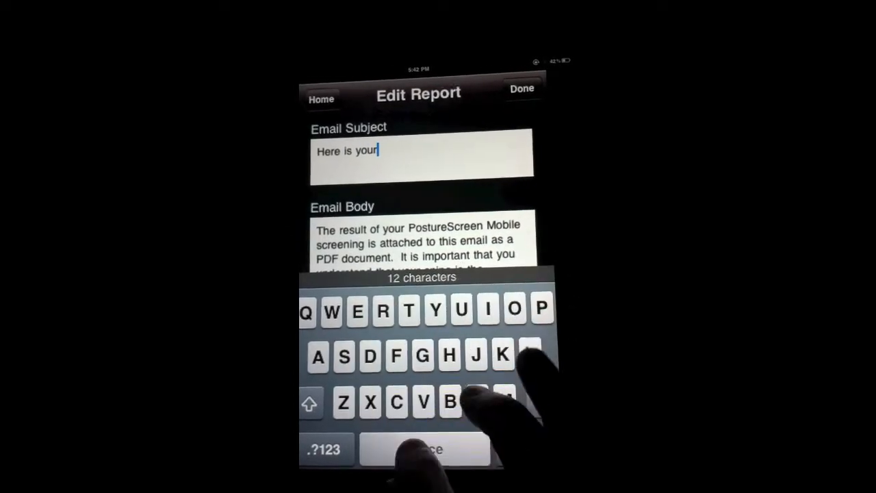
text(posture anal)
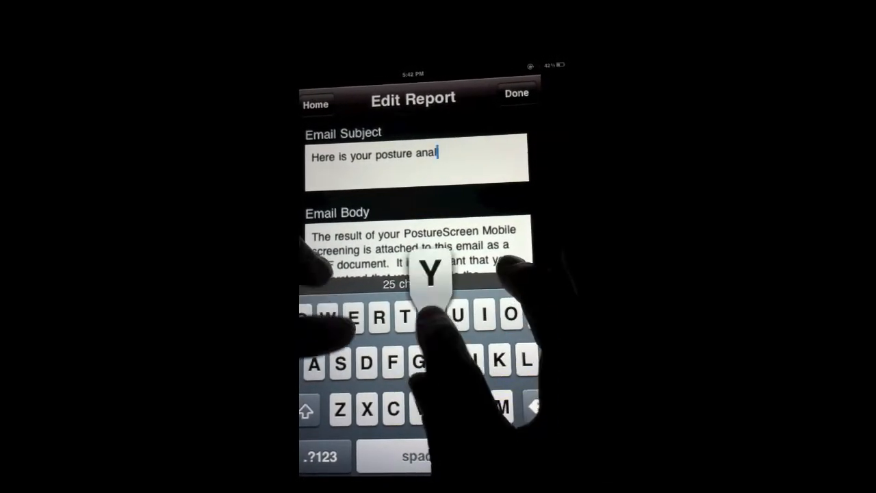
text(ysis from)
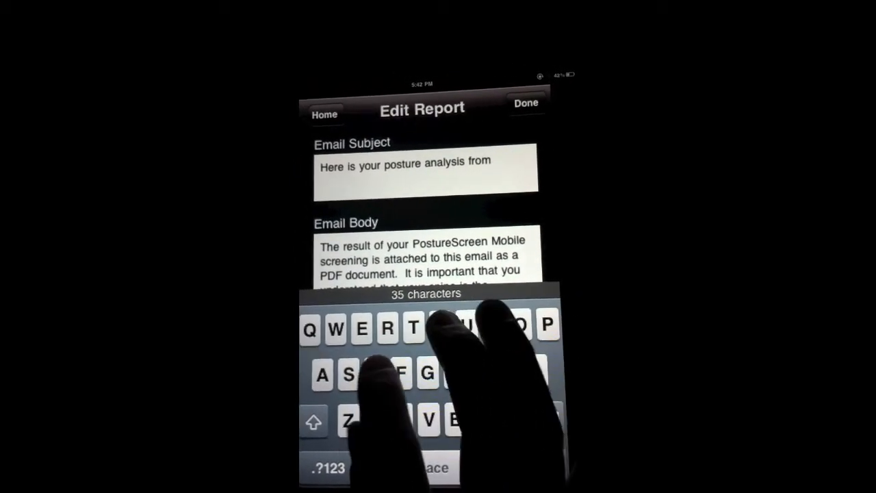
text(Dr.)
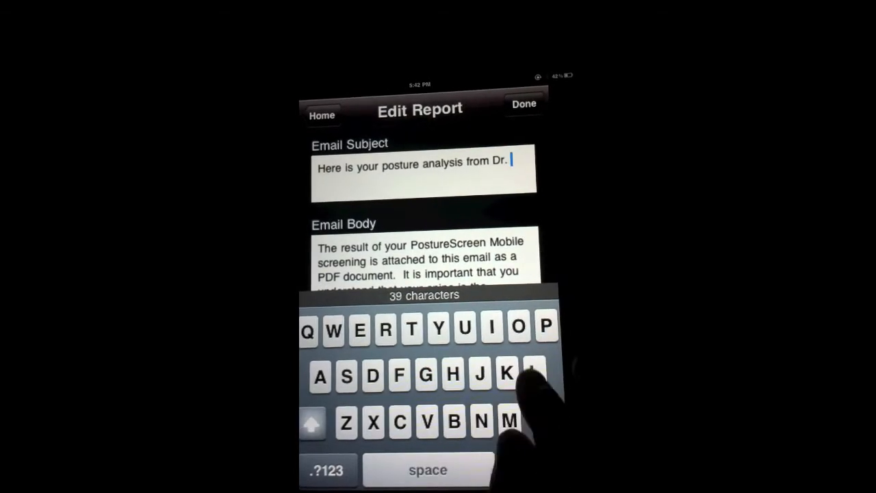
text(Fer)
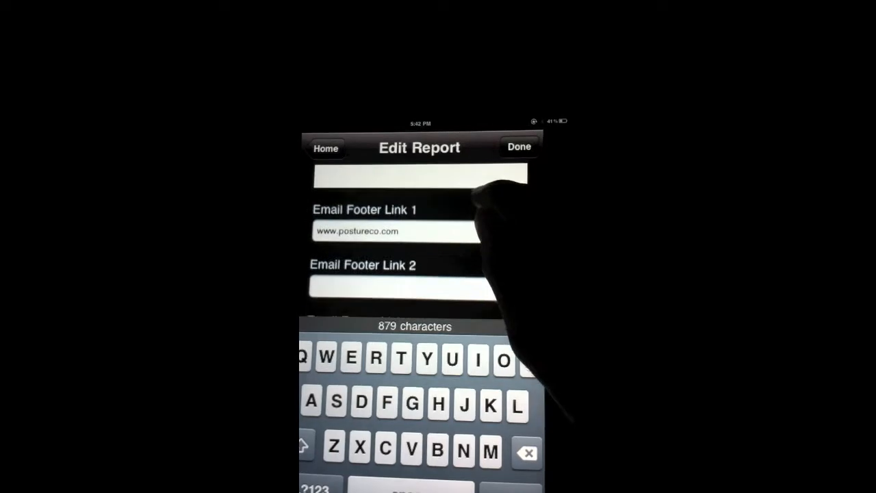
scroll(down, 3)
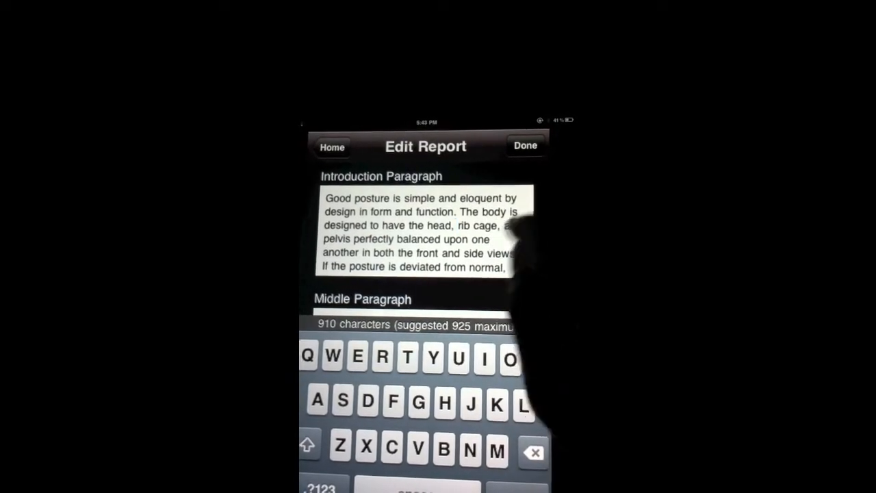
scroll(down, 3)
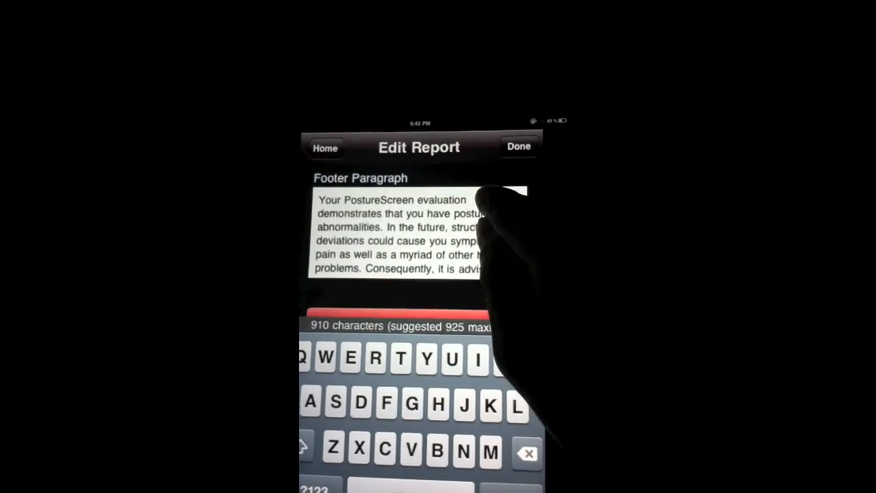
scroll(up, 3)
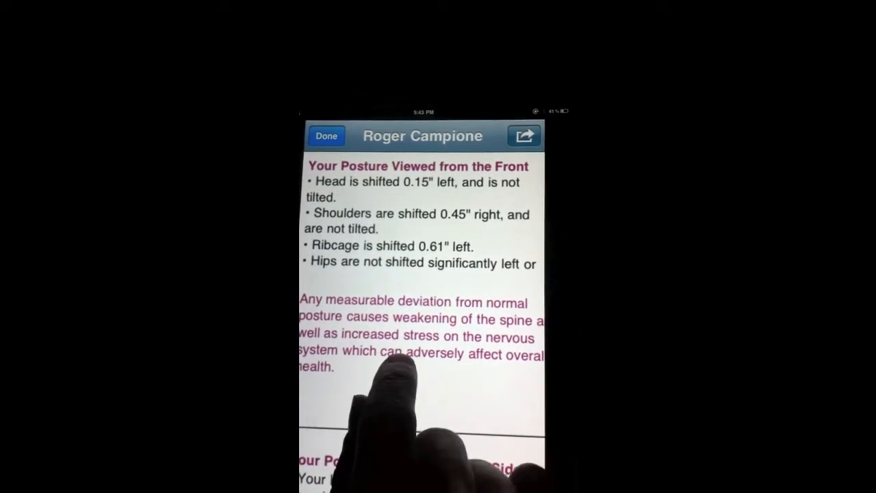
scroll(down, 3)
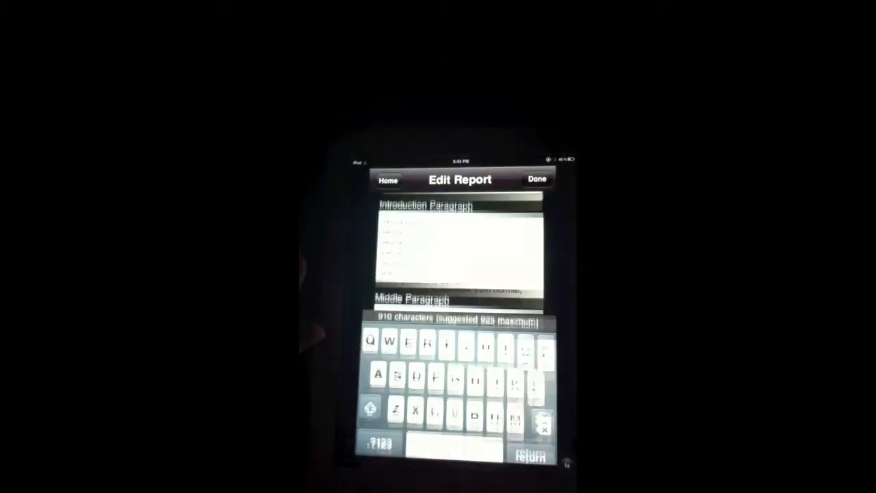
Dismiss the keyboard and switch to the Comparison report's email settings
click(536, 179)
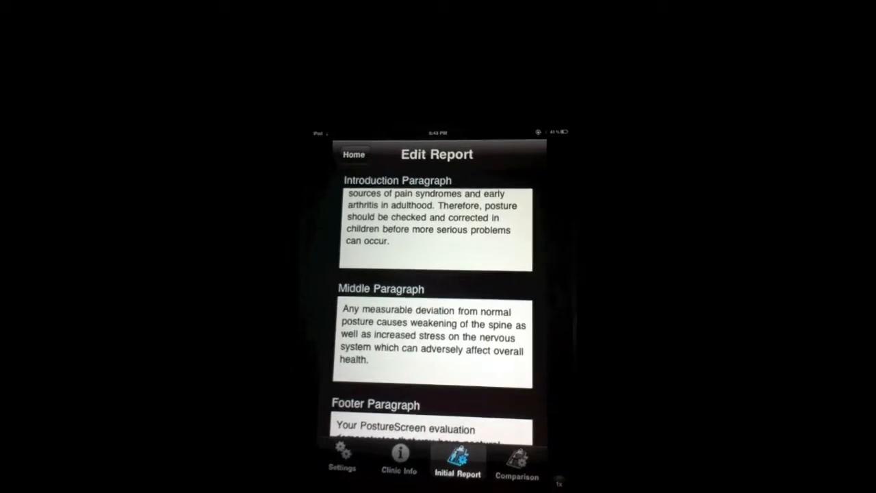
click(517, 462)
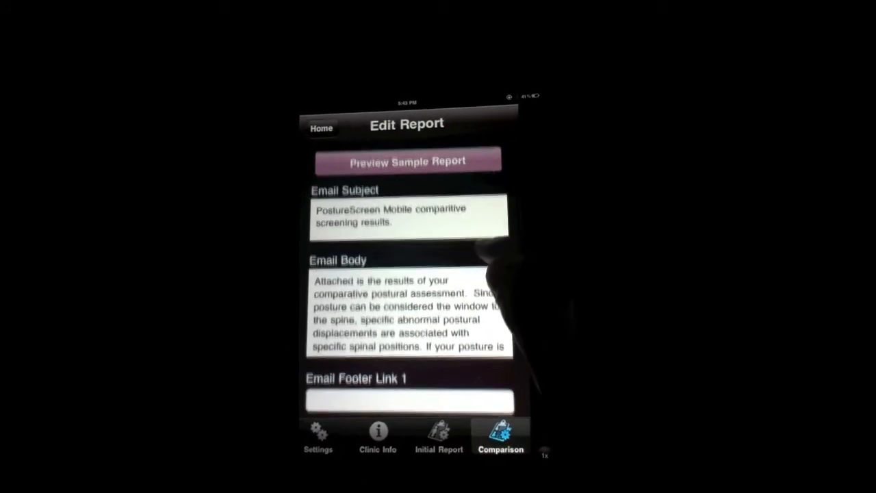
Briefly open the comparison email body, close it, and return to Clinic Info
scroll(down, 3)
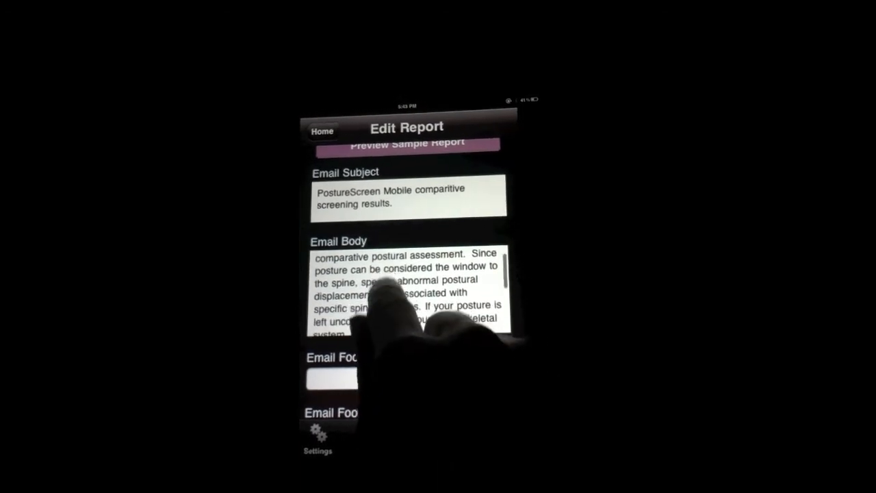
click(408, 295)
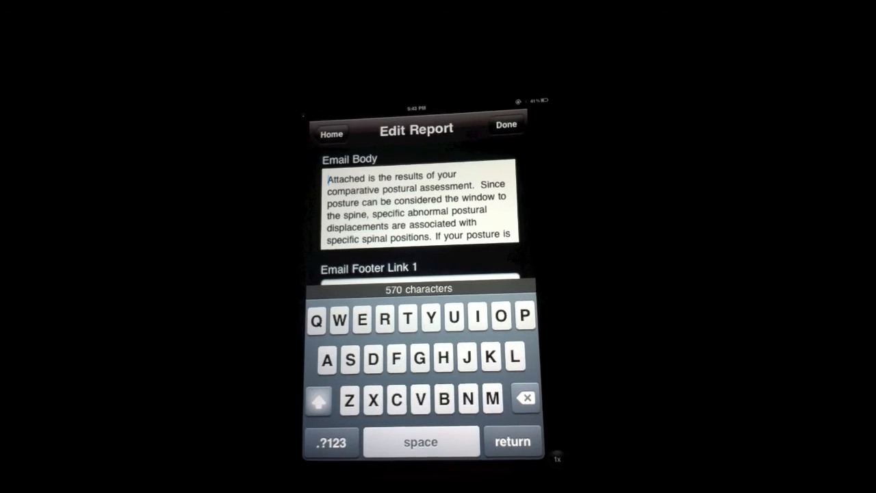
click(506, 124)
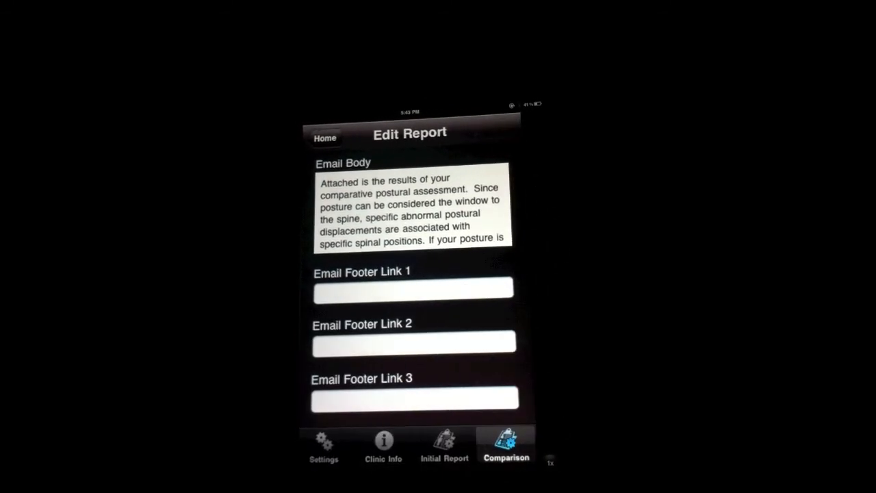
click(382, 444)
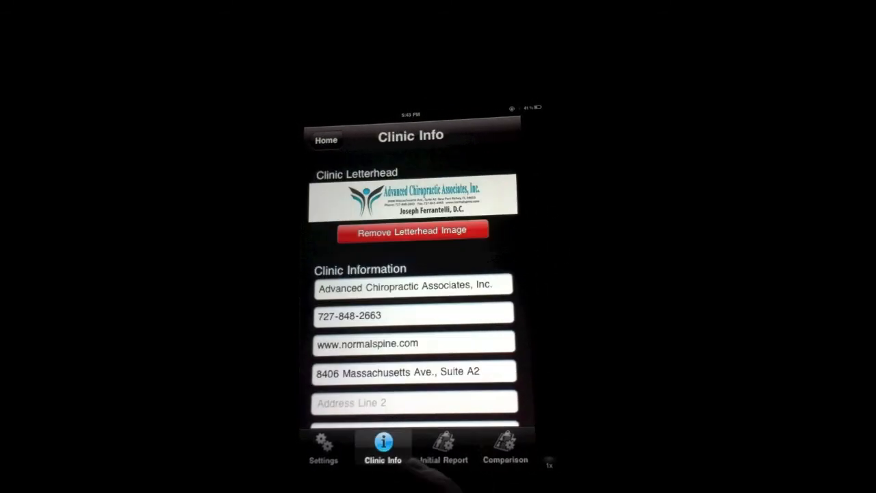
Go back to the PostureScreen Mobile home screen using Home
click(327, 140)
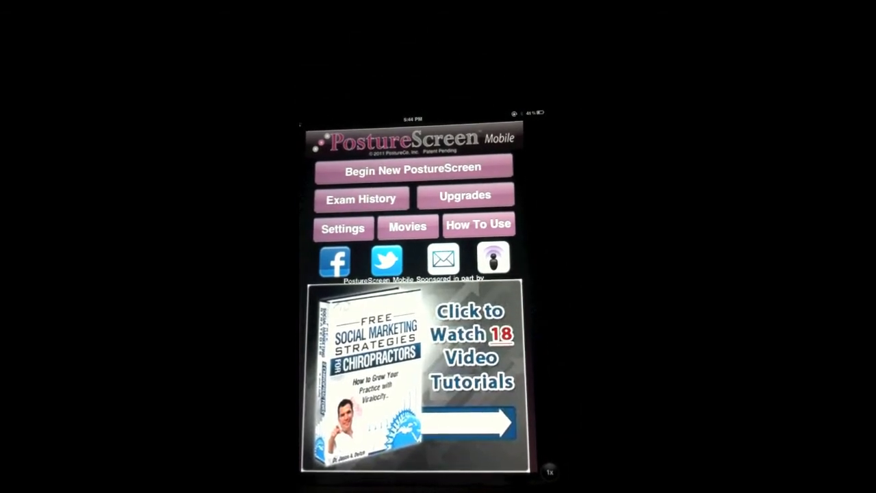